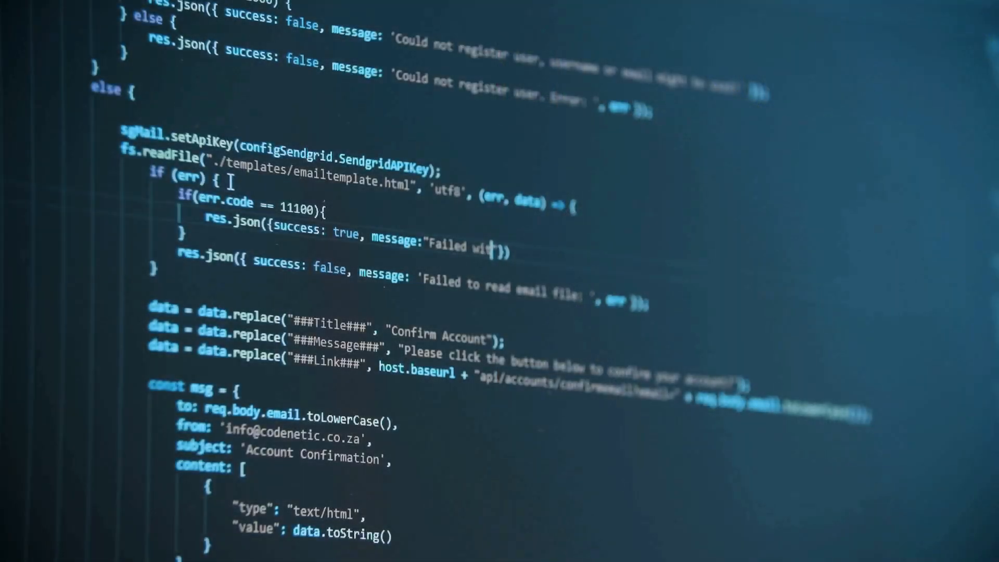
pyautogui.write('error code')
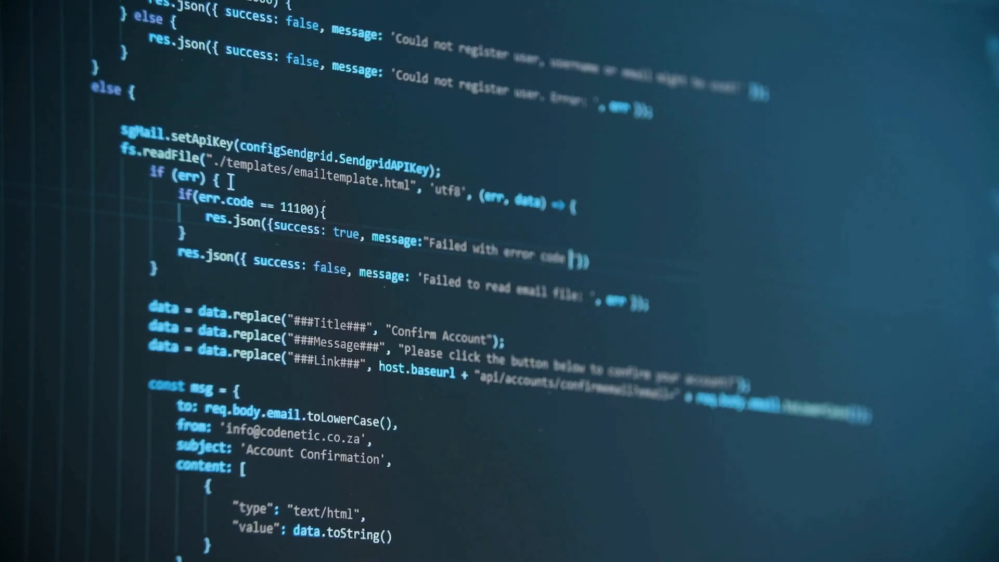